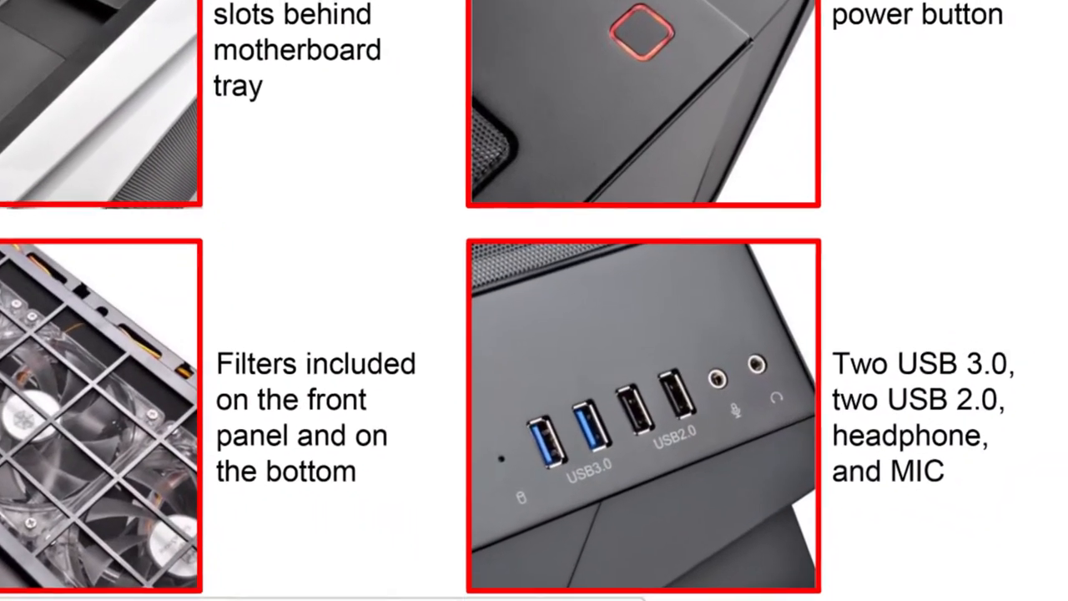
pyautogui.scroll(-3)
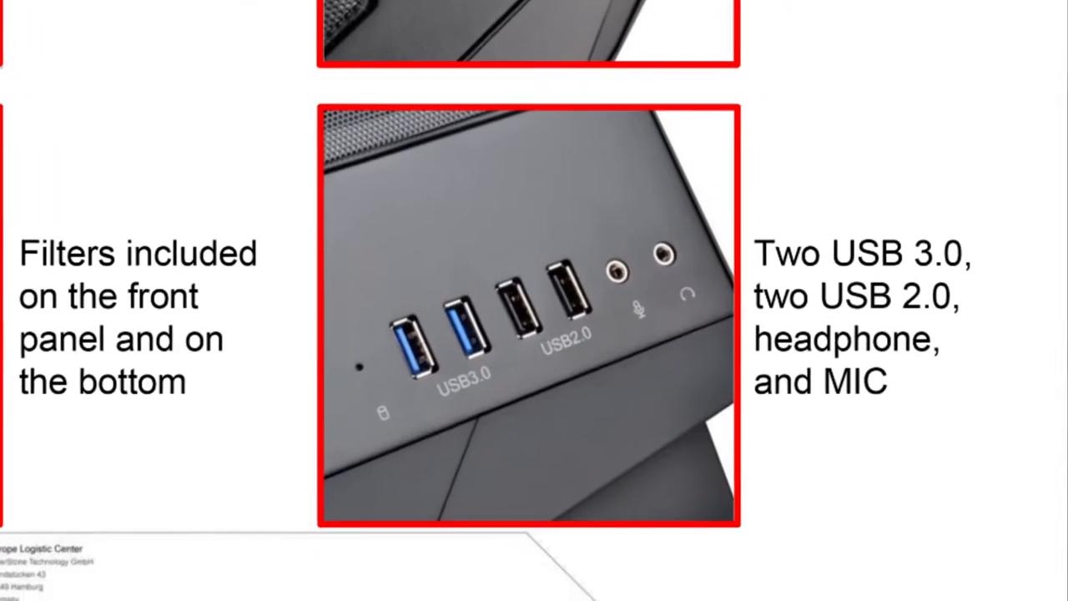